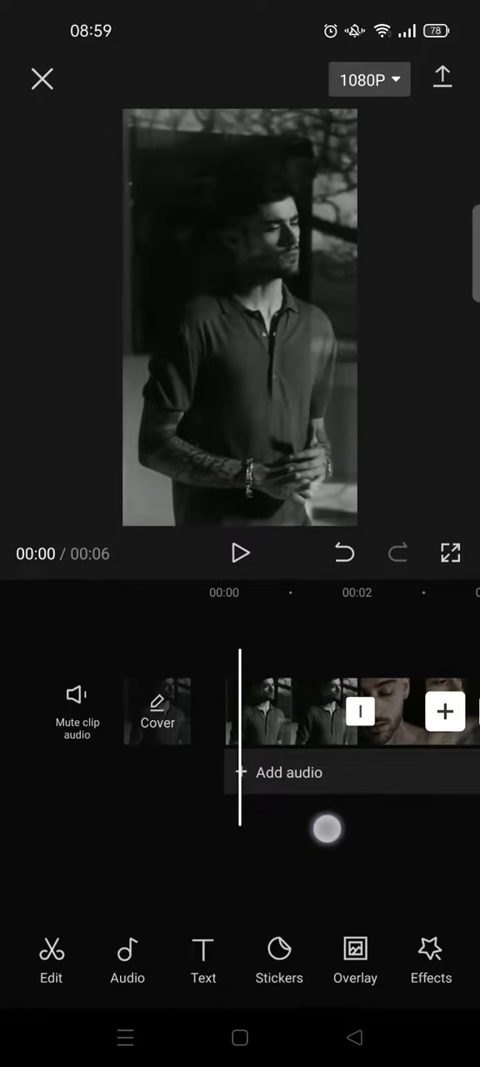
- Select the opening two-second clip to show its keyframe editing tools
left_click(292, 711)
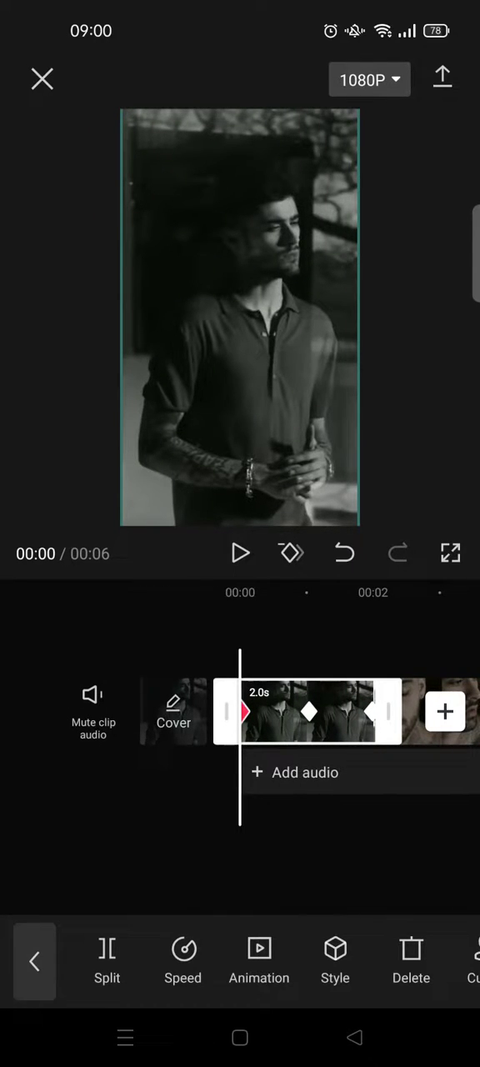
- Lower the first clip's opacity to 30 at its opening keyframe and confirm
scroll("left", 3)
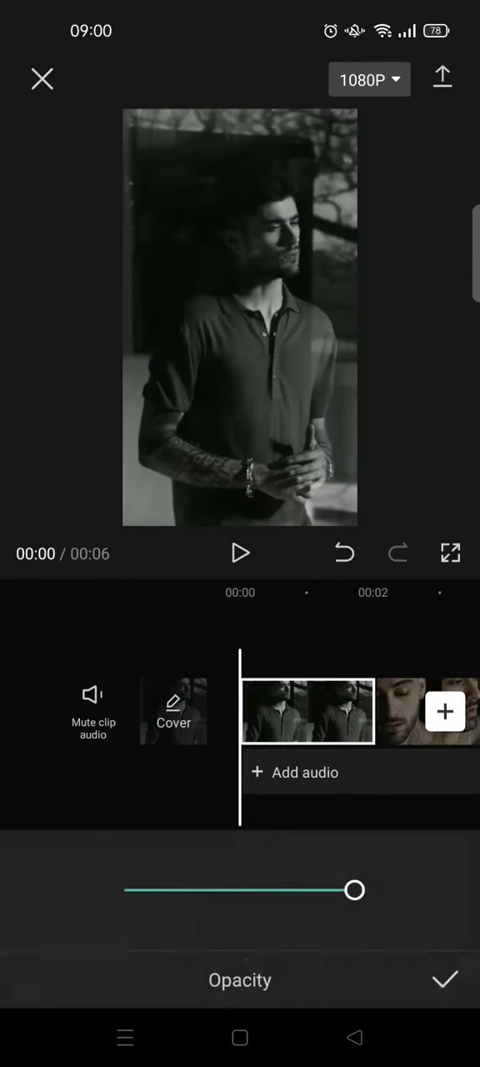
left_click_drag(354, 890, 232, 890)
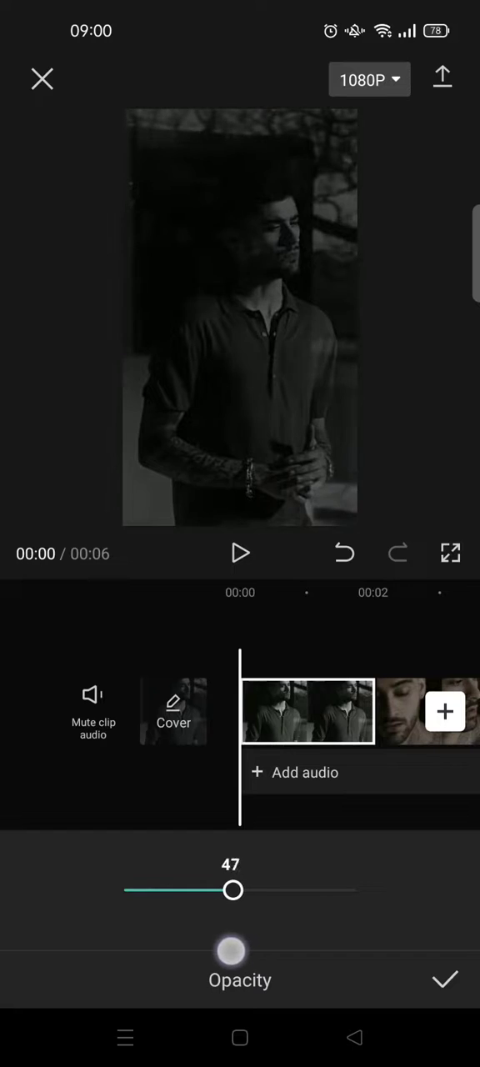
left_click_drag(232, 890, 198, 890)
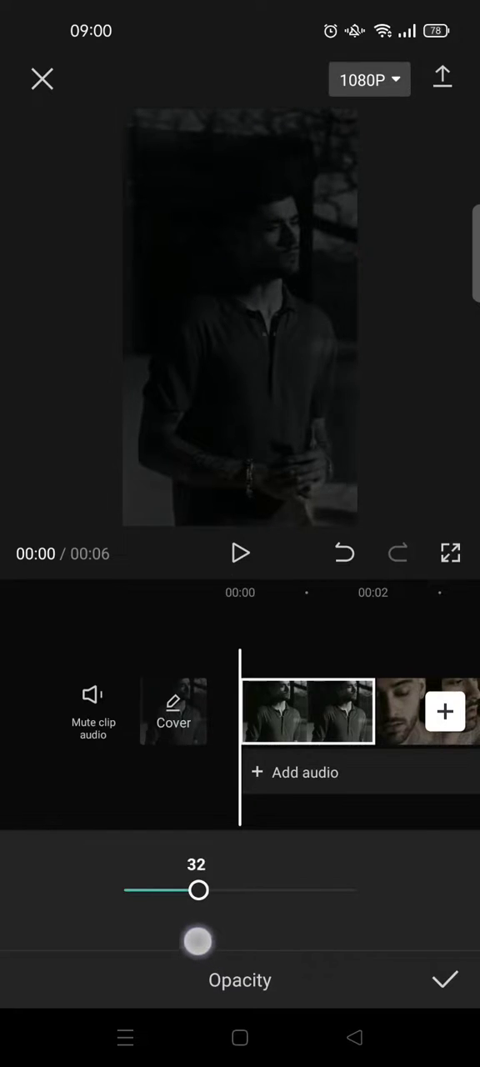
left_click_drag(198, 890, 192, 890)
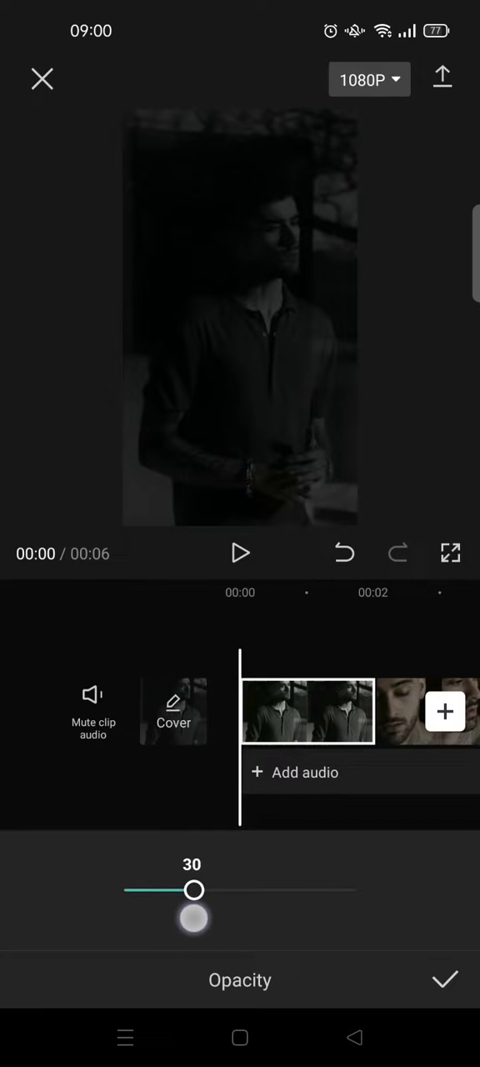
left_click(308, 711)
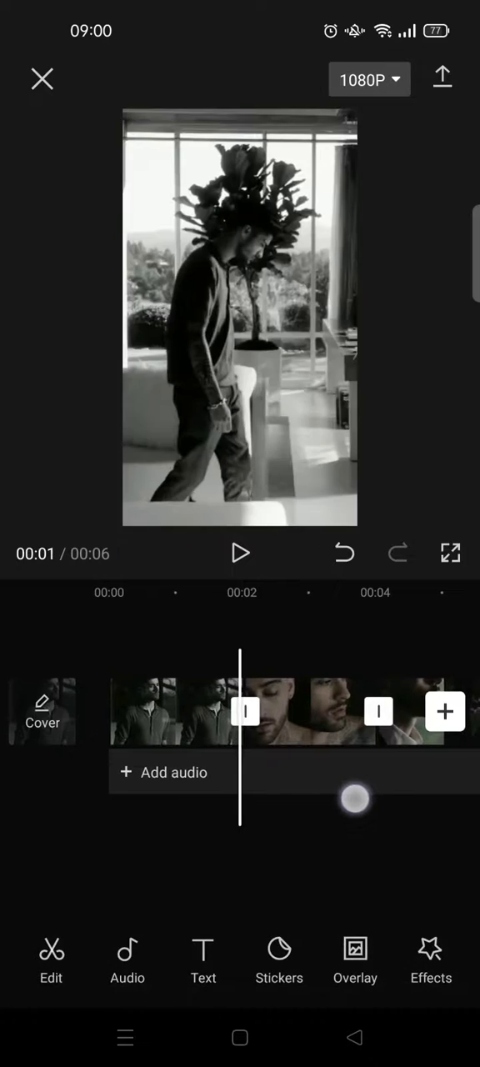
- Set the second clip's opacity to 29 at its opening keyframe
left_click(308, 710)
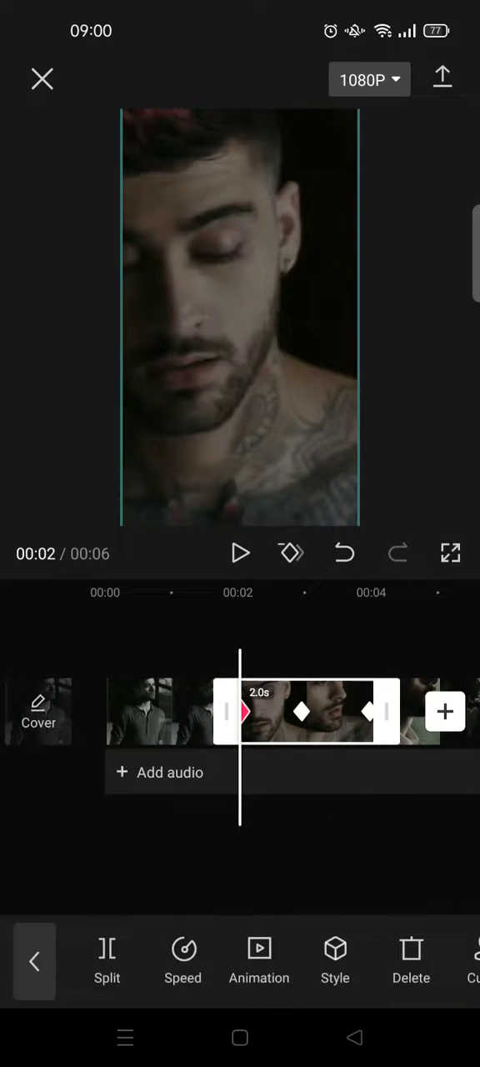
left_click(410, 954)
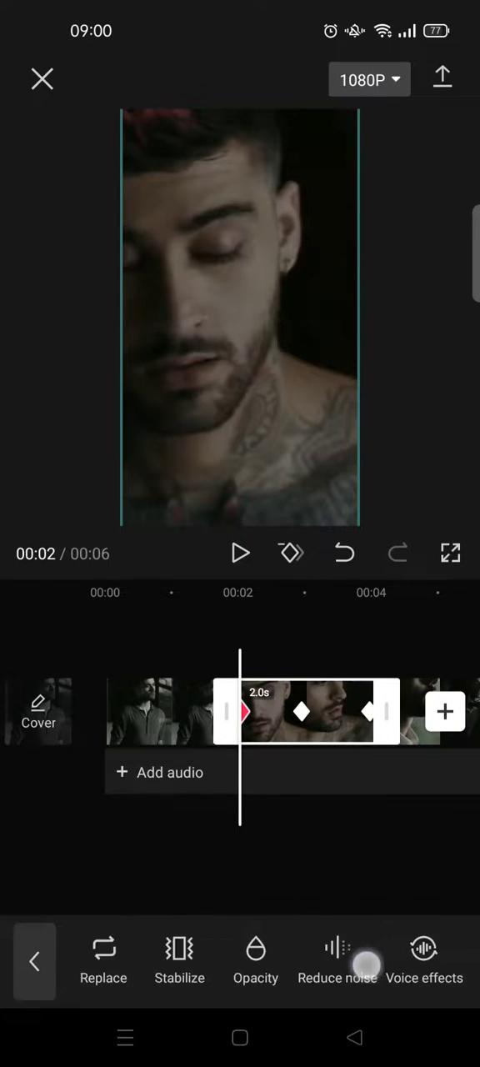
left_click(256, 959)
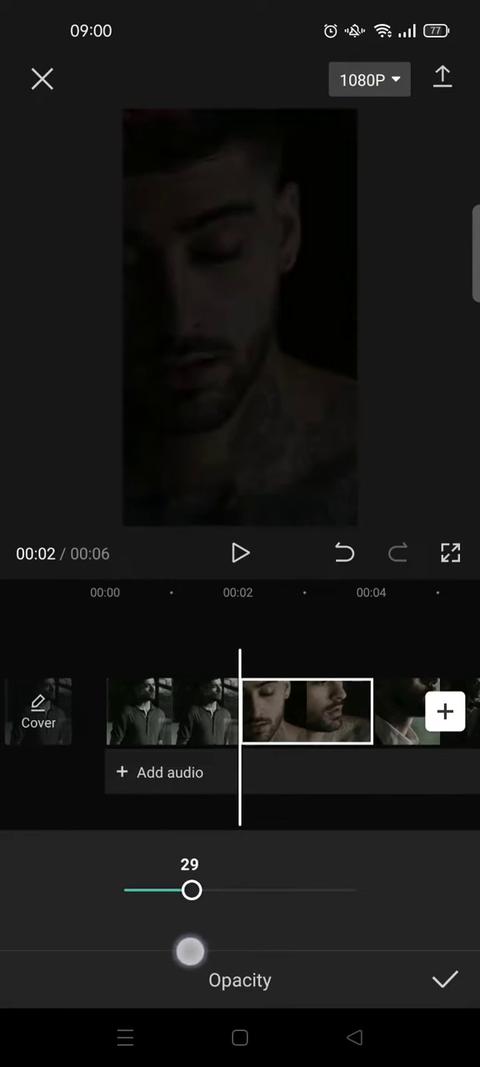
left_click_drag(190, 889, 206, 890)
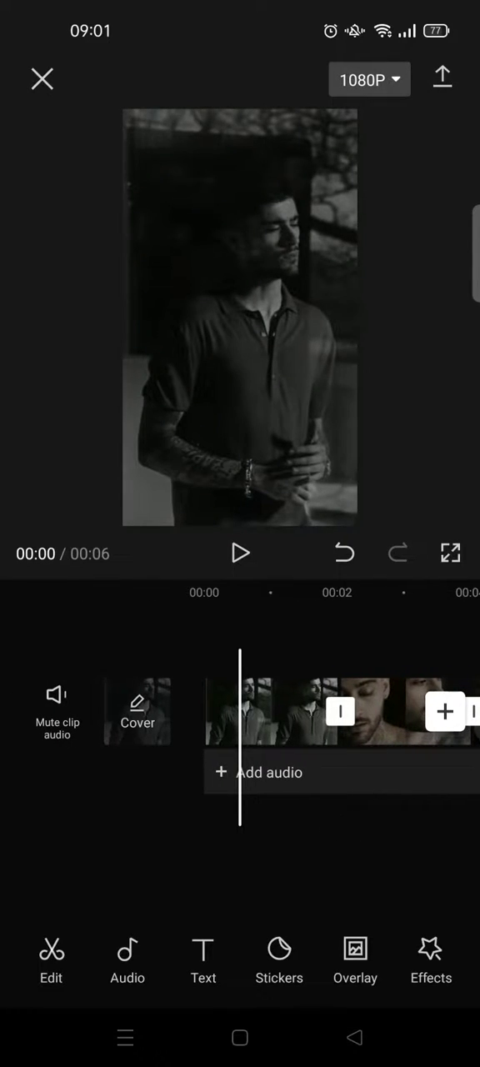
- Apply graph easing to the opacity keyframes of both the first and second clips
left_click(275, 712)
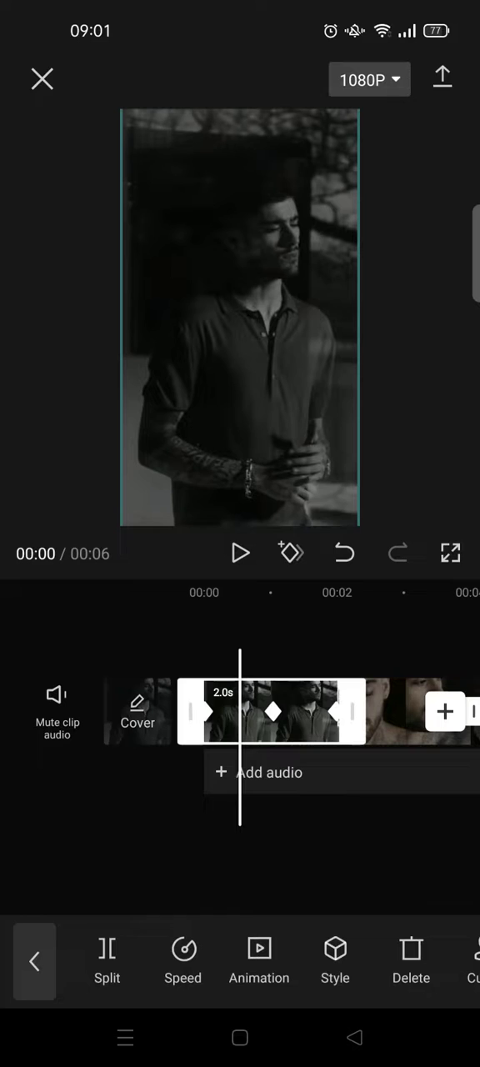
left_click(259, 960)
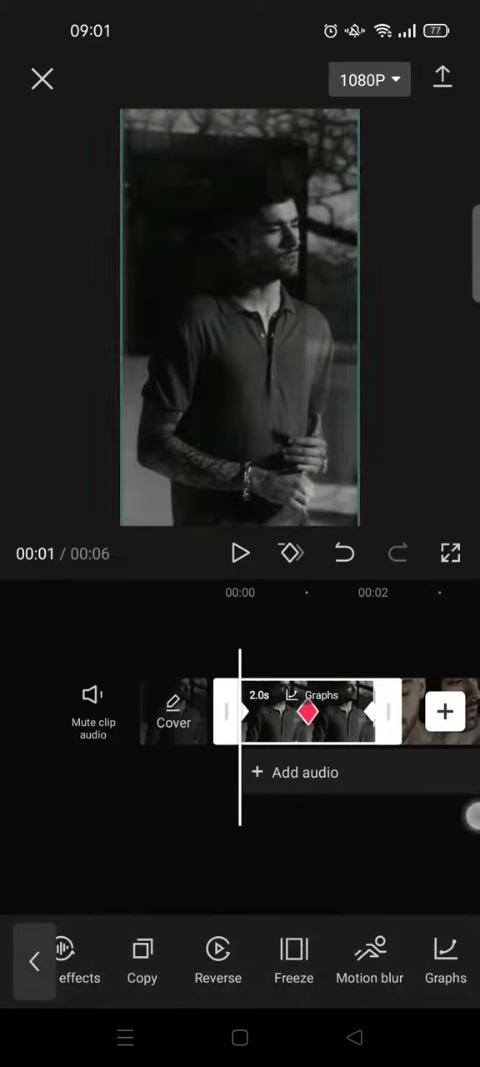
left_click(92, 704)
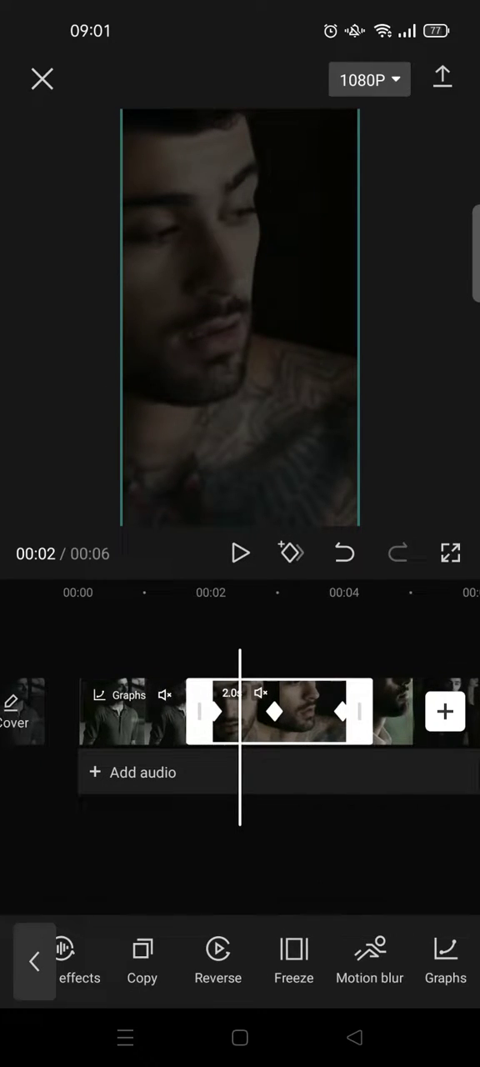
left_click(445, 958)
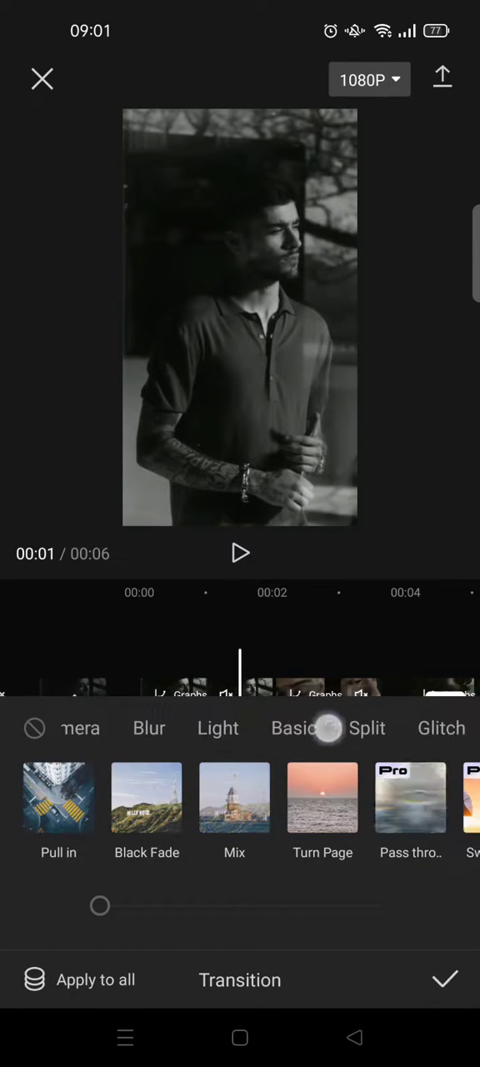
- Apply the Vertical blur transition to all clips, then stop the preview playback
left_click(261, 727)
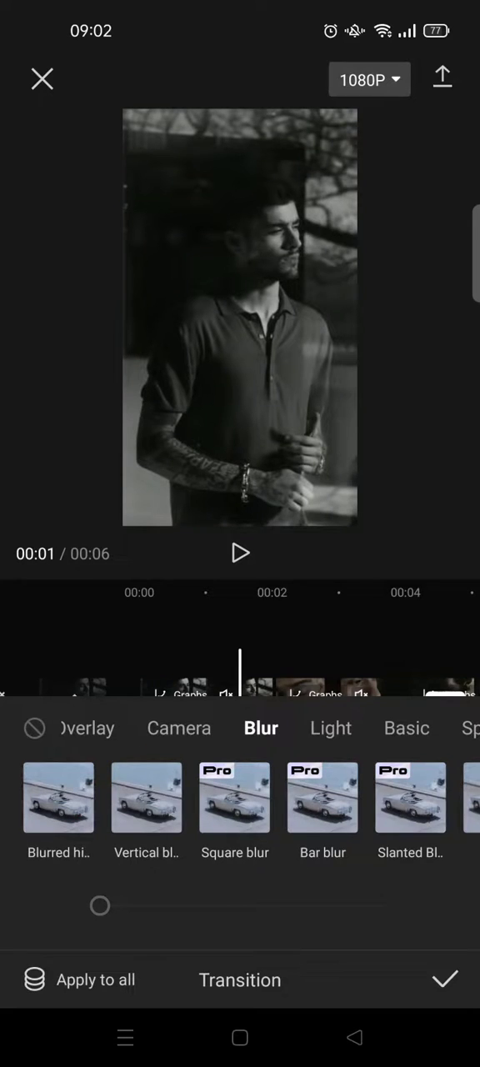
left_click(146, 796)
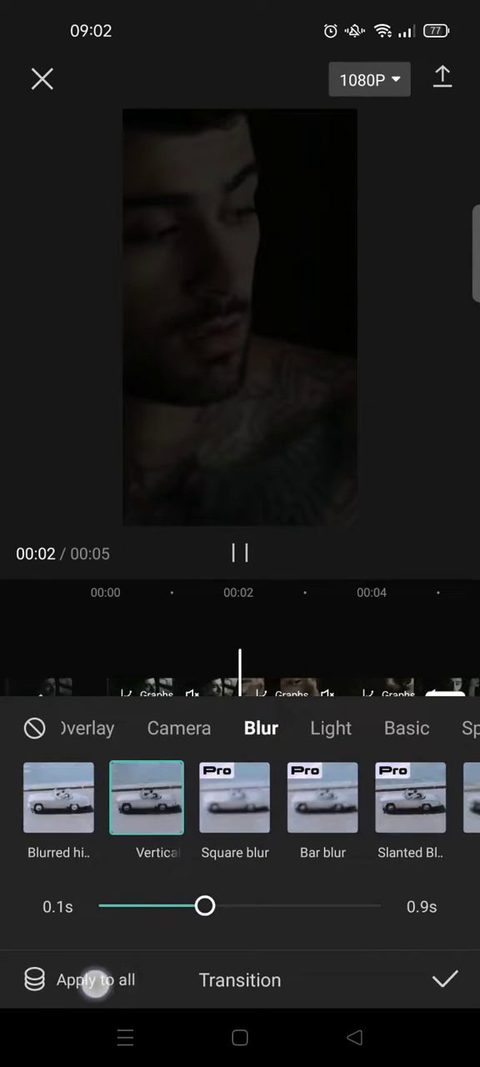
left_click(90, 988)
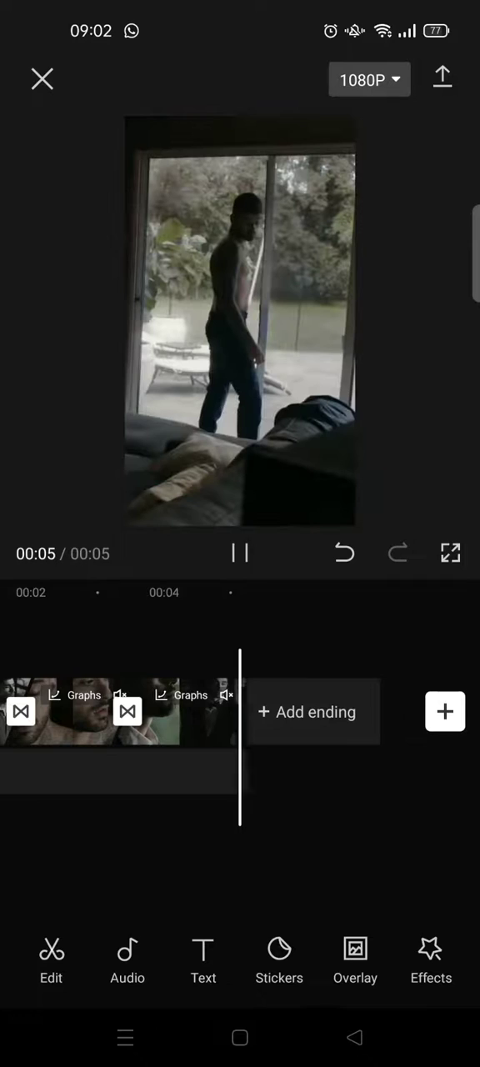
left_click(240, 554)
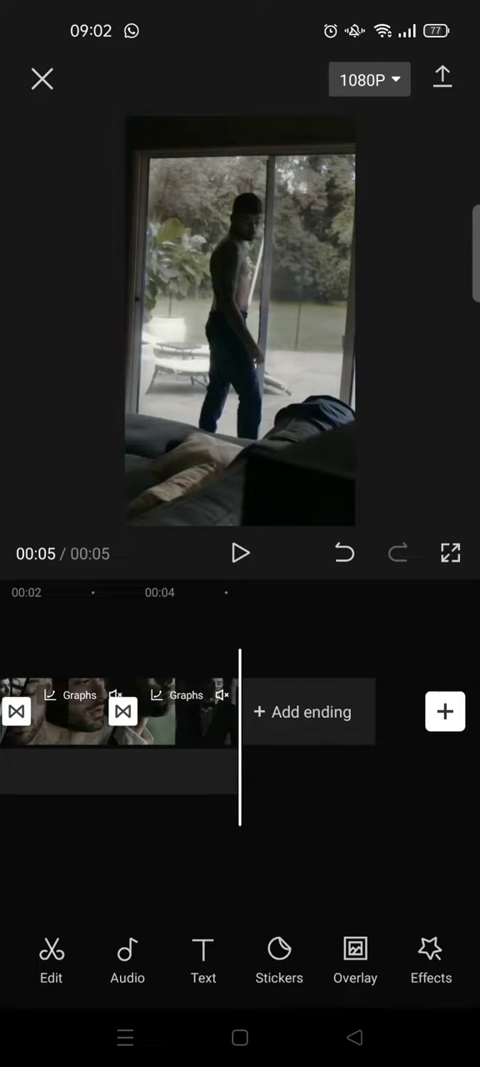